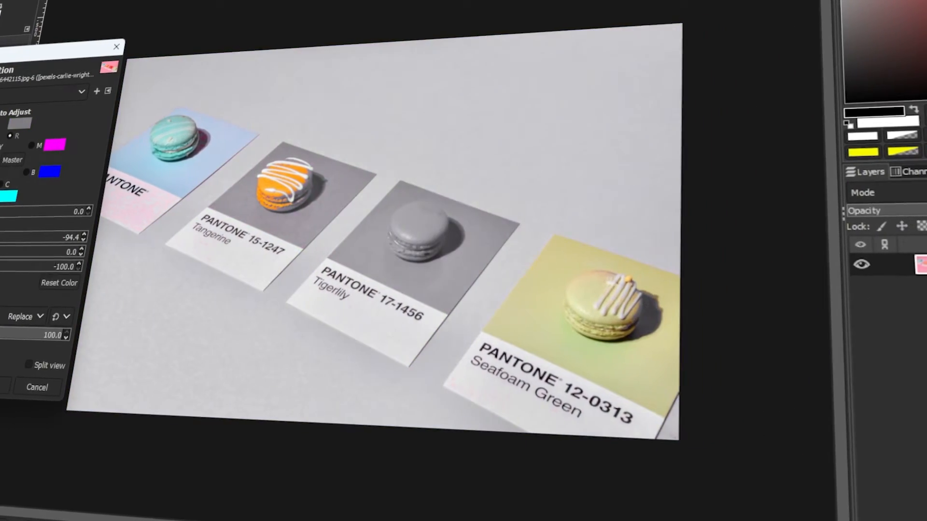
Cancel the Hue-Saturation preview so the photo returns to its original pink and red colours
click(38, 387)
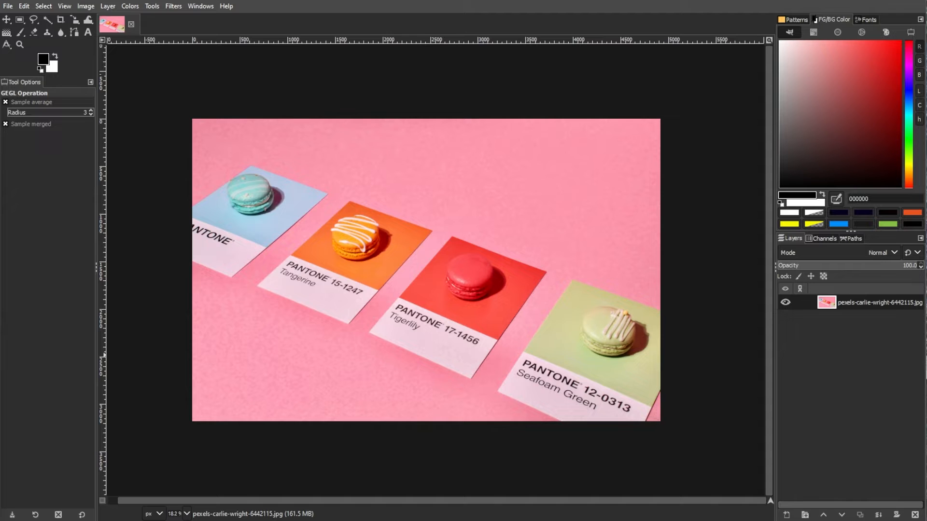
click(107, 6)
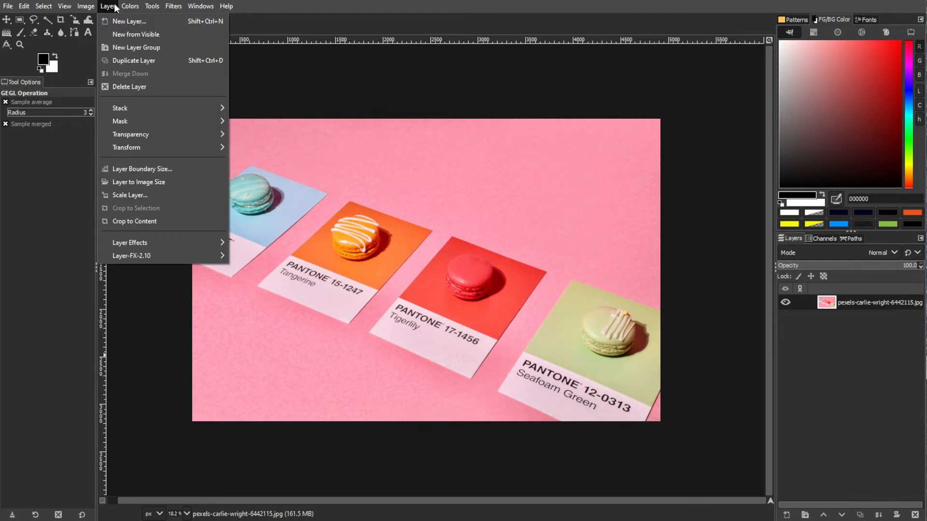
mouse_move(130, 135)
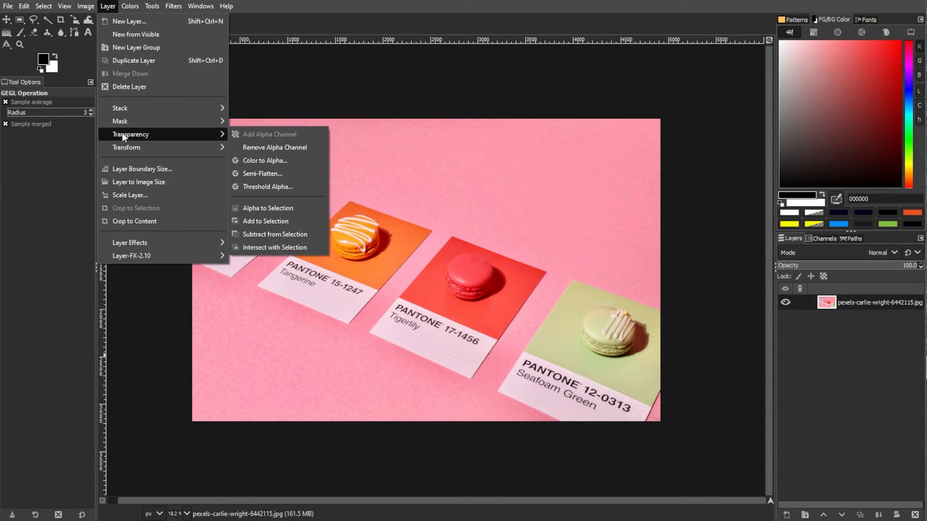
mouse_move(293, 138)
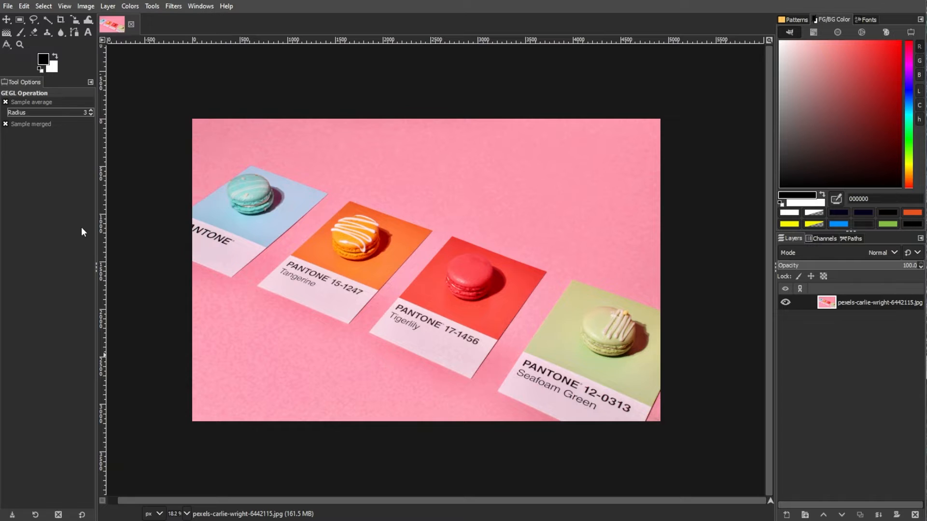
Switch to the Fuzzy Select tool for picking the red Tigerlily card by colour
click(34, 19)
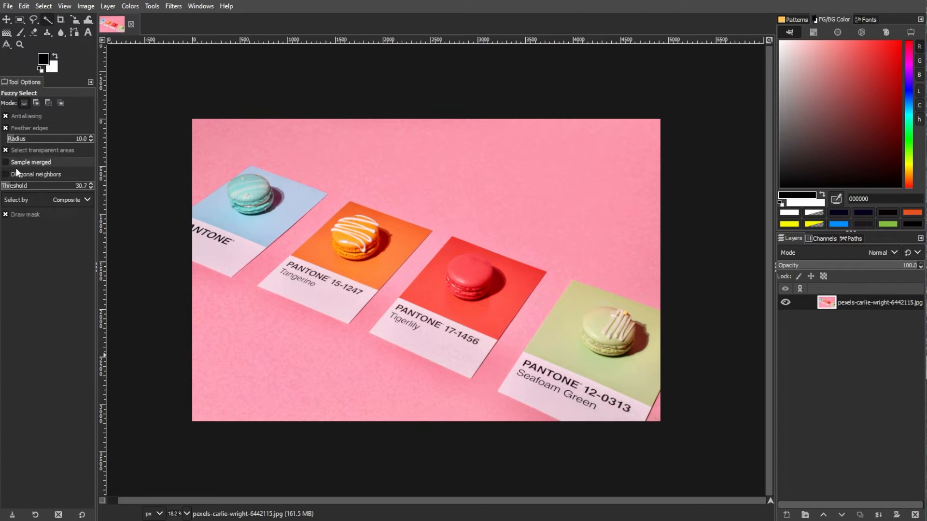
mouse_move(20, 185)
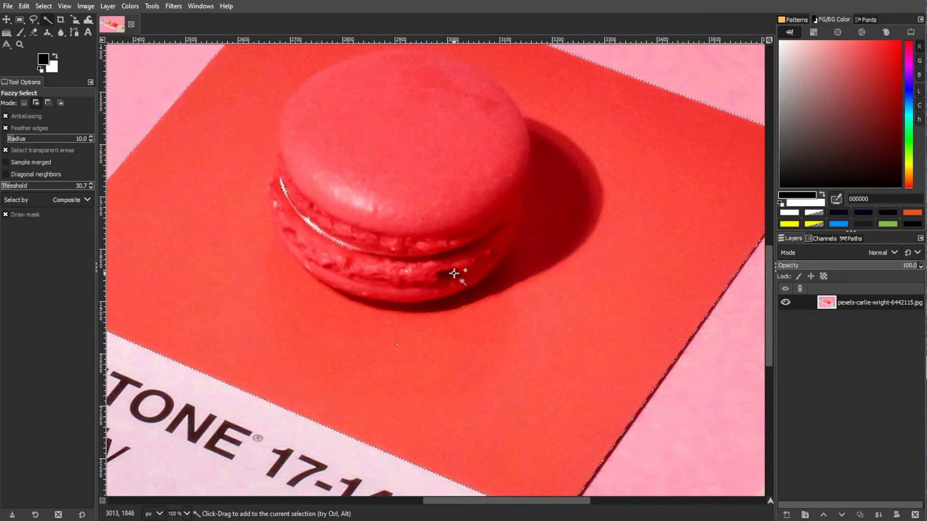
mouse_move(462, 310)
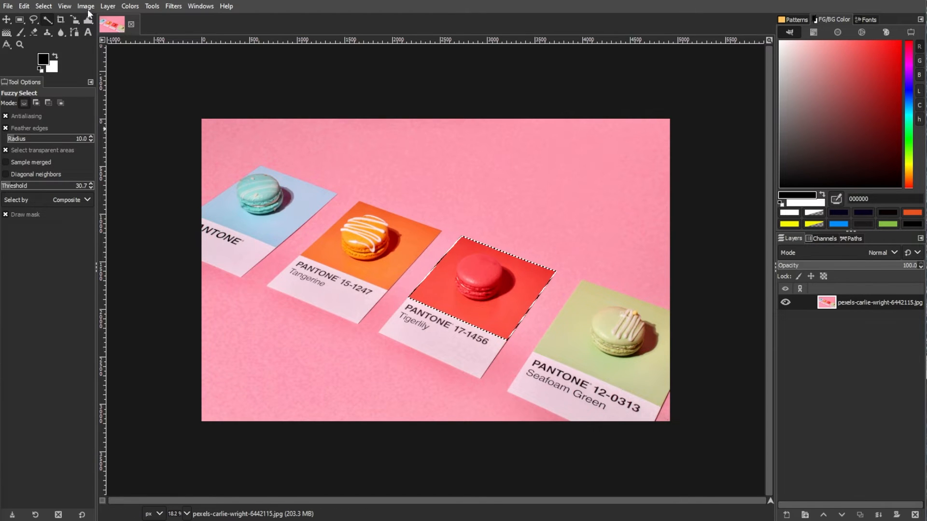
Clear the active selection around the red card
key(Delete)
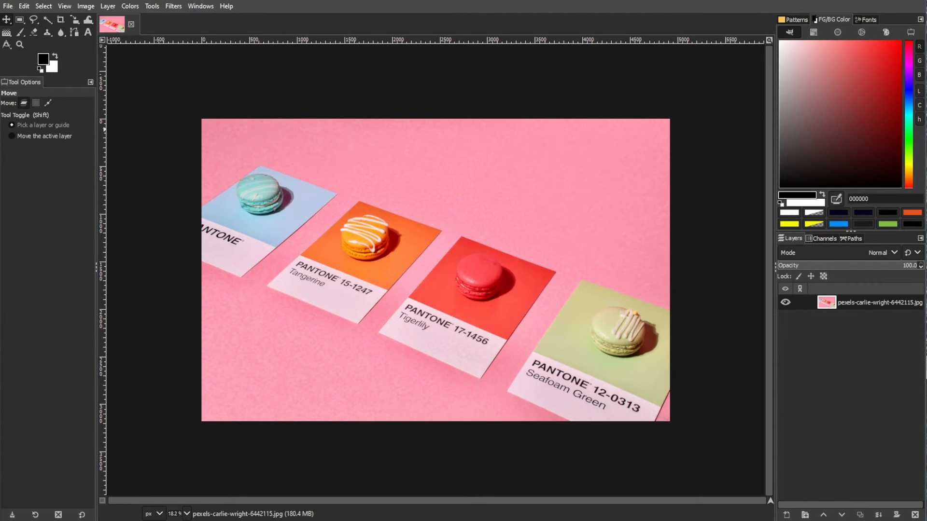
mouse_move(67, 373)
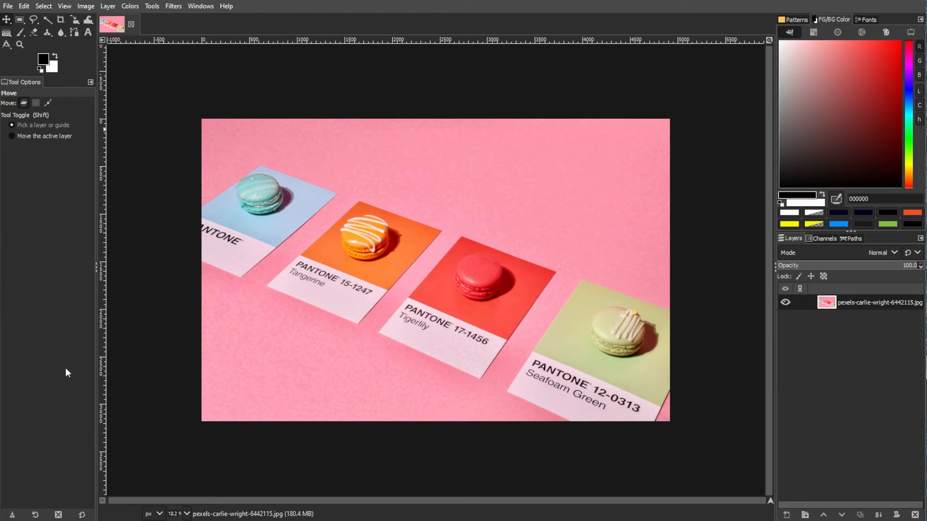
Apply Hue-Saturation on the Red range: Saturation -100 with raised Lightness, graying the pink background and red card
click(130, 6)
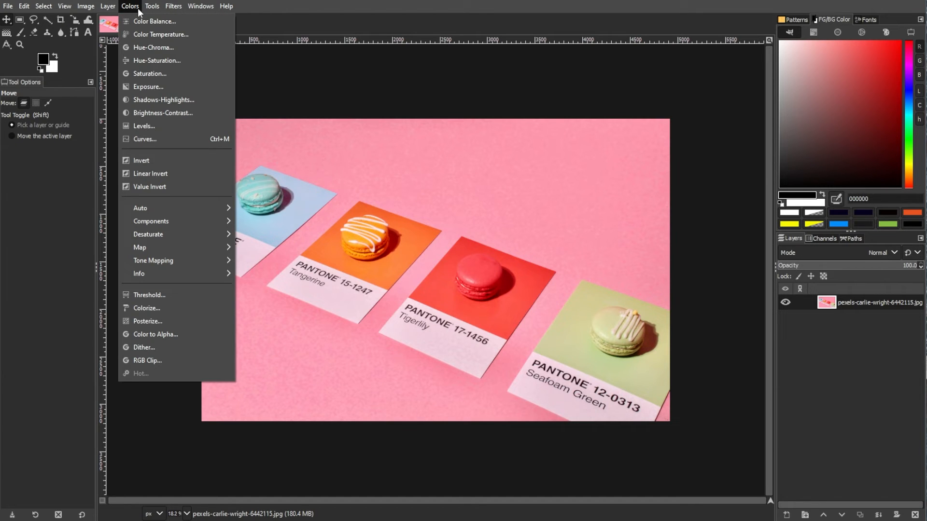
click(156, 60)
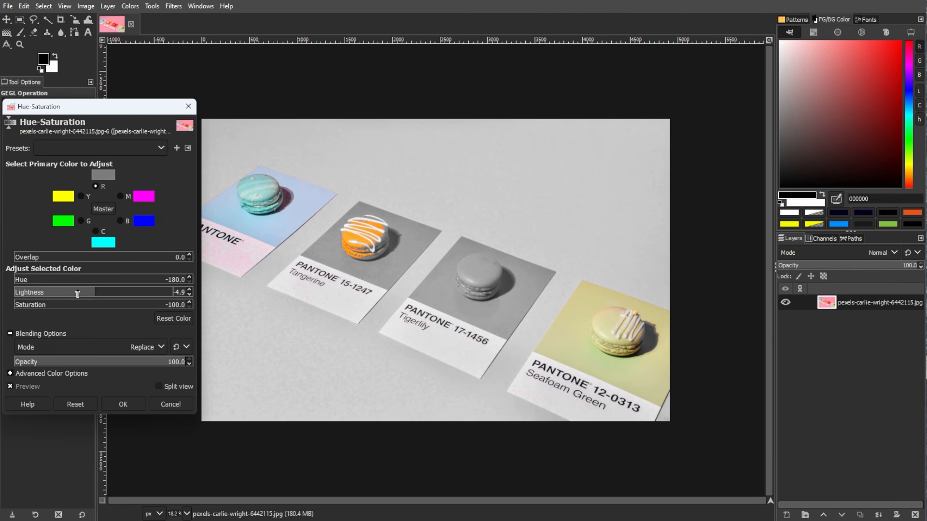
drag(77, 292, 114, 291)
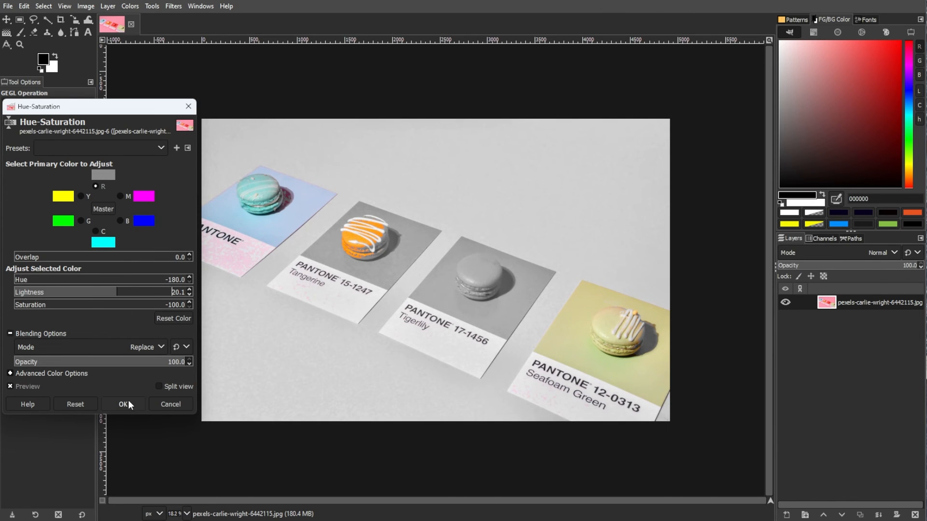
click(123, 406)
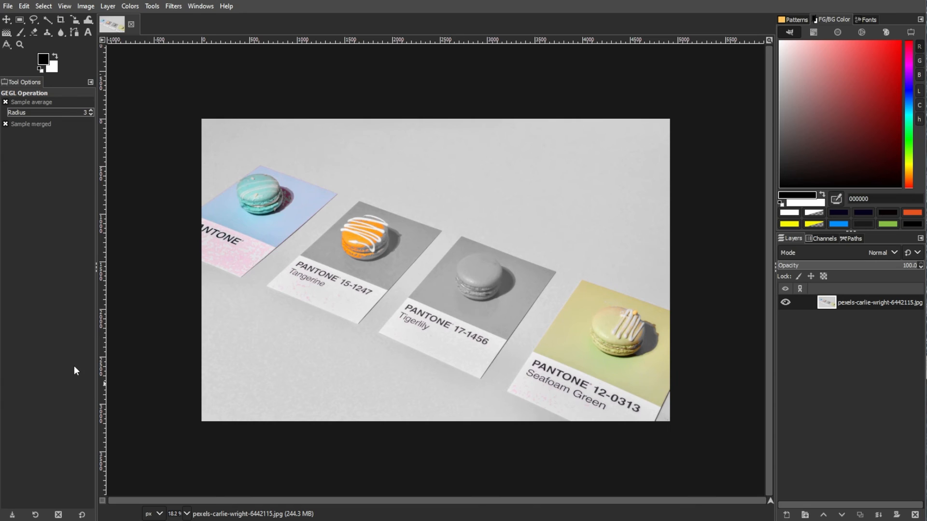